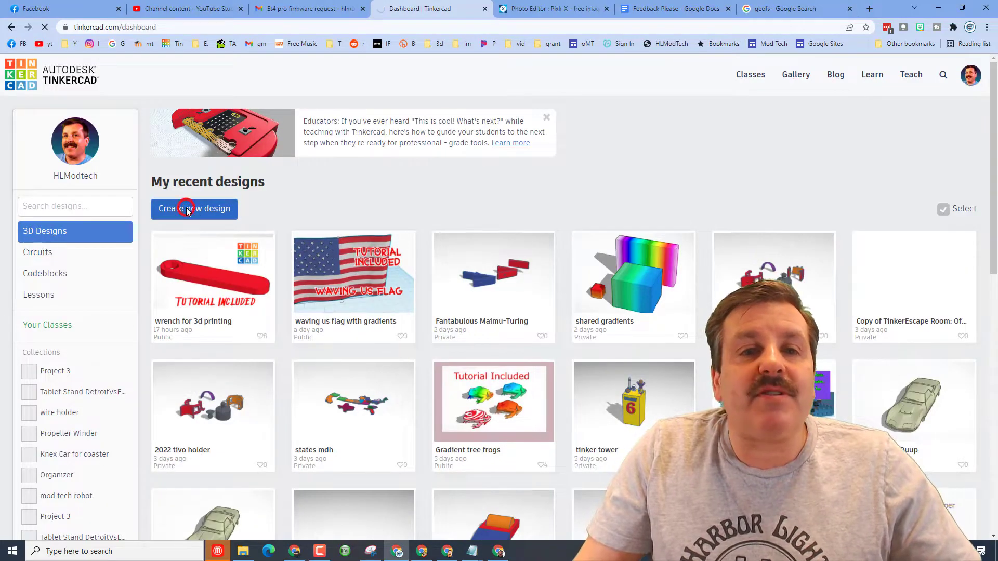
# - Start a new Tinkercad design and name it 'circle'
pyautogui.click(194, 209)
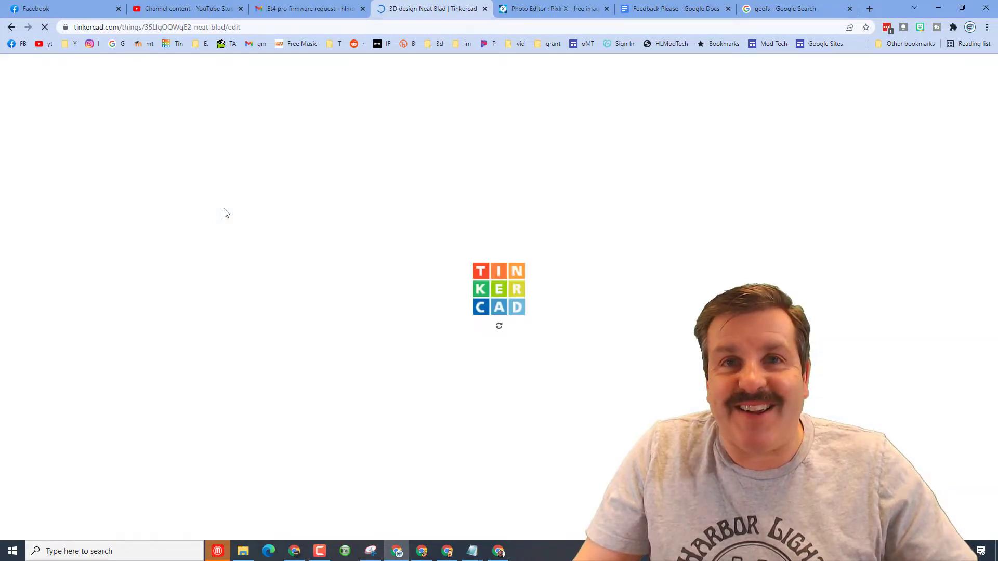
pyautogui.write('circle')
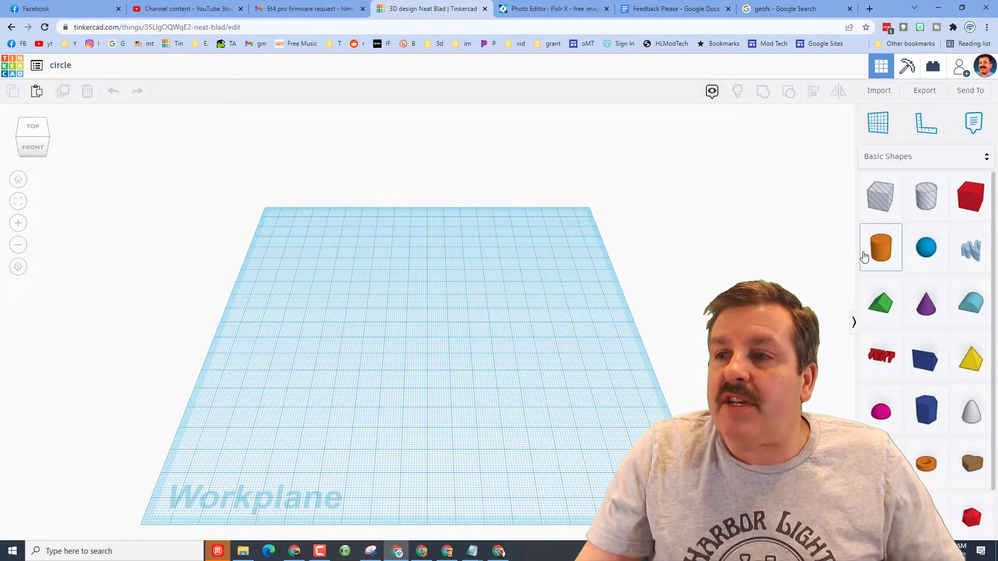
# - Add a cylinder, widen it into a broad flat orange disc, and place a hole cylinder beside it
pyautogui.click(882, 248)
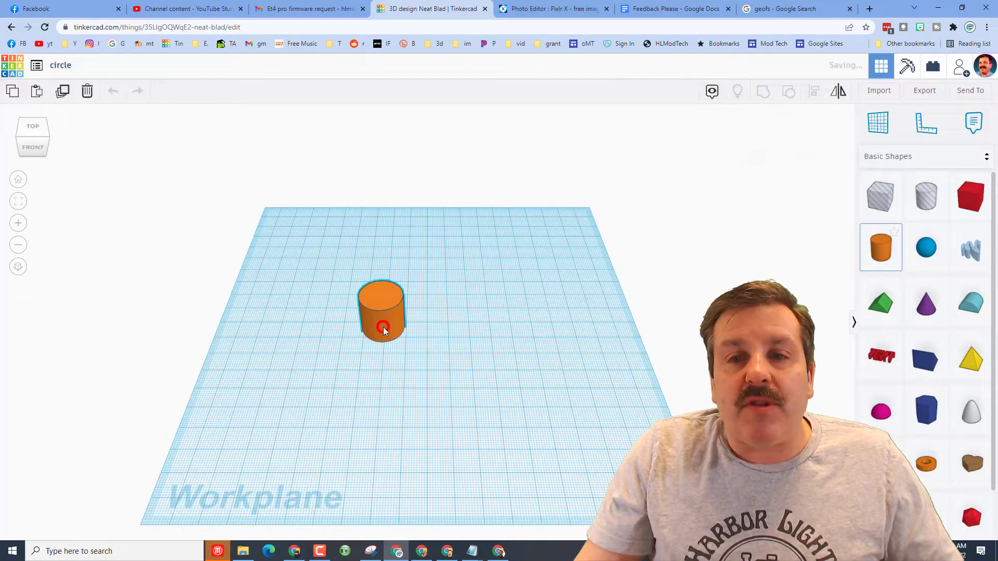
pyautogui.click(380, 312)
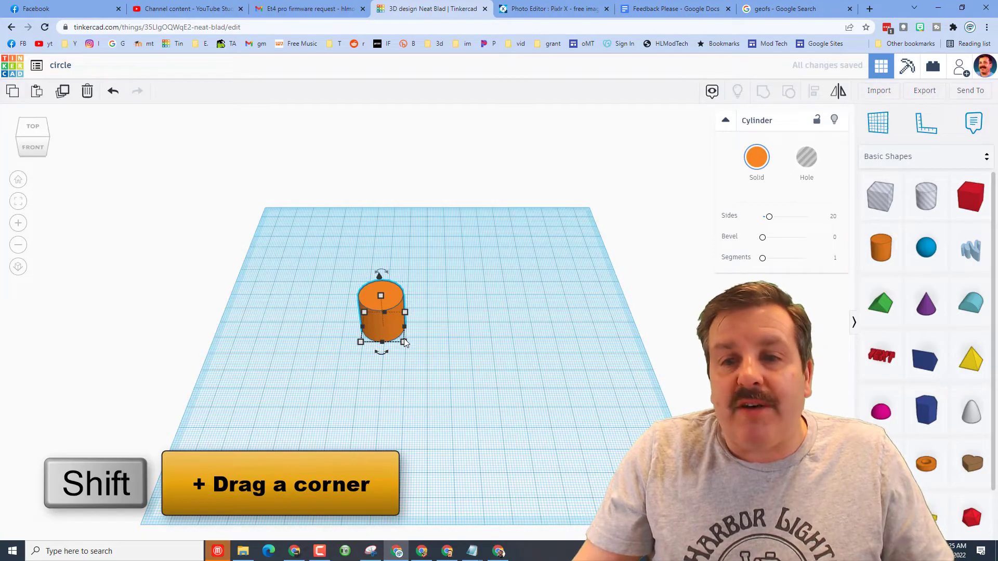
pyautogui.moveTo(404, 344); pyautogui.dragTo(481, 401)
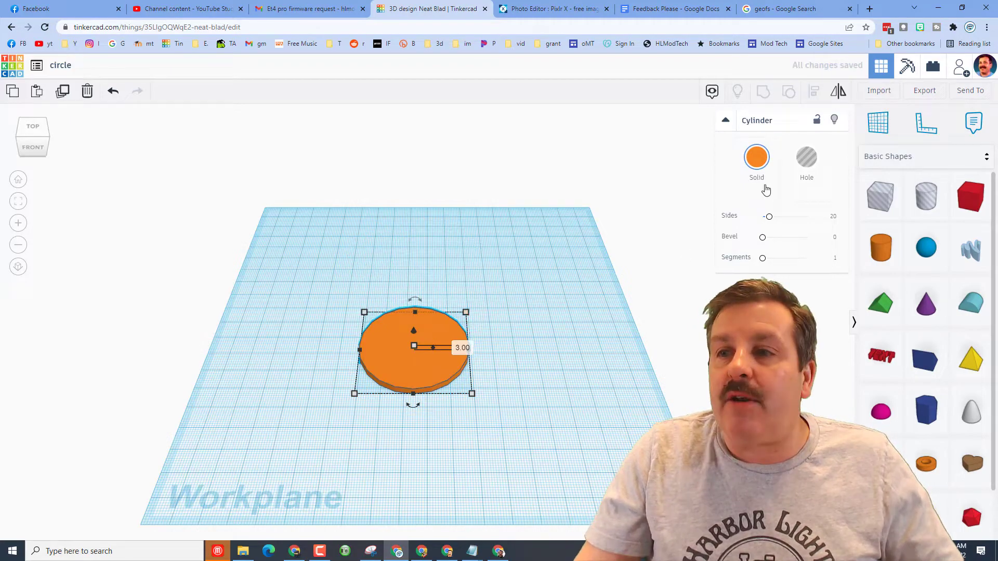
pyautogui.moveTo(767, 216); pyautogui.dragTo(808, 216)
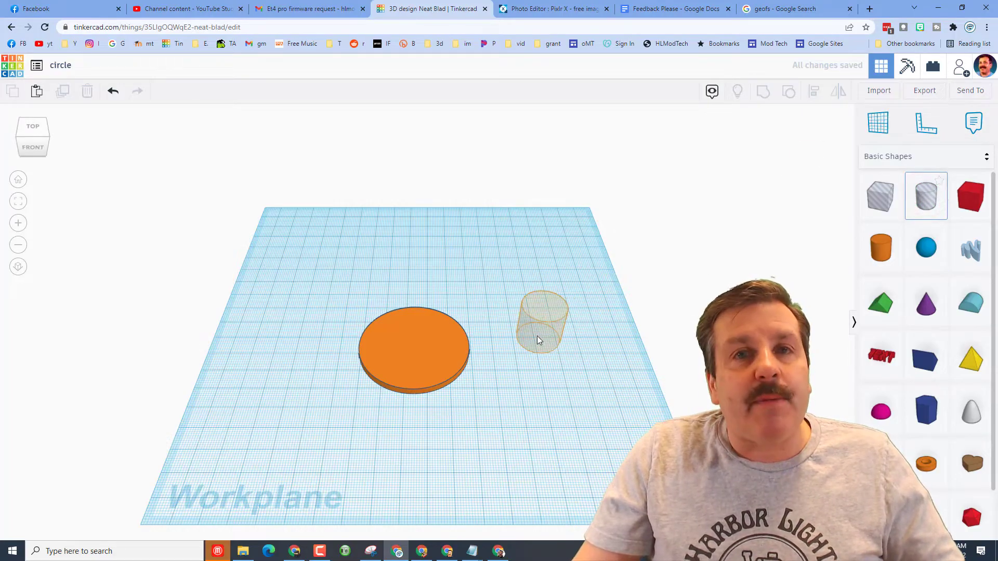
# - Select the shrunken hole peg together with the orange disc
pyautogui.click(541, 321)
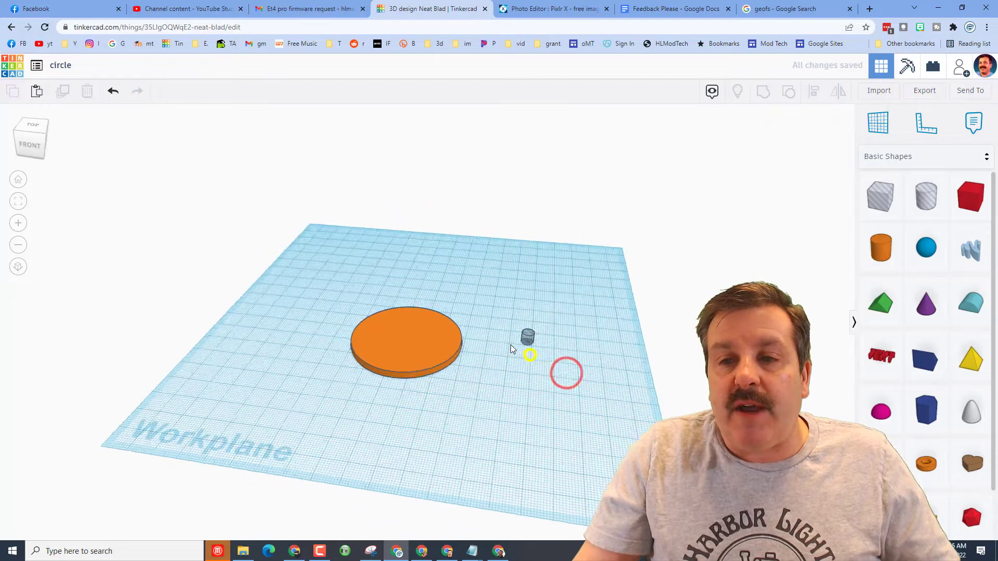
pyautogui.click(527, 336)
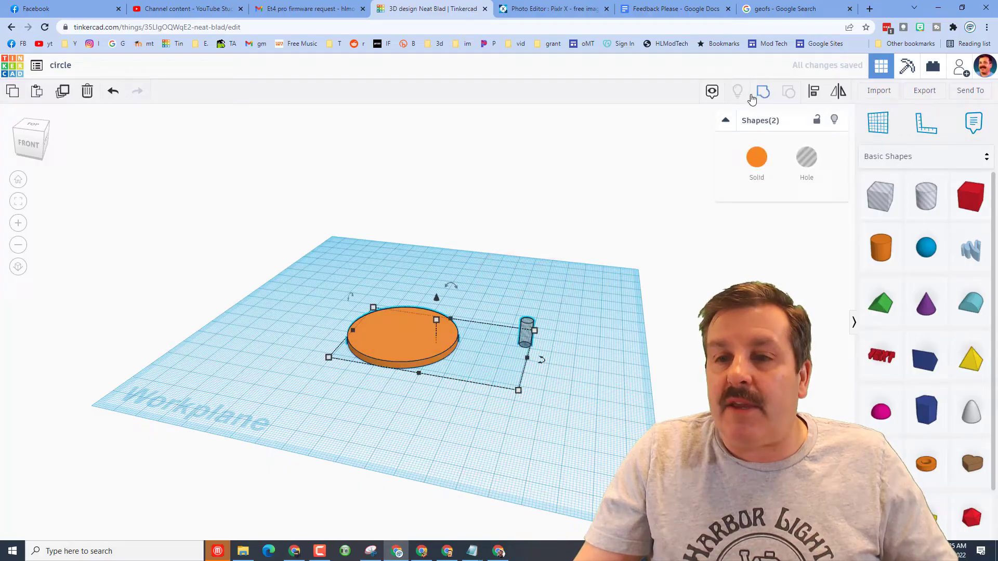
# - Align the hole peg to the disc's centre line at its far edge
pyautogui.click(813, 91)
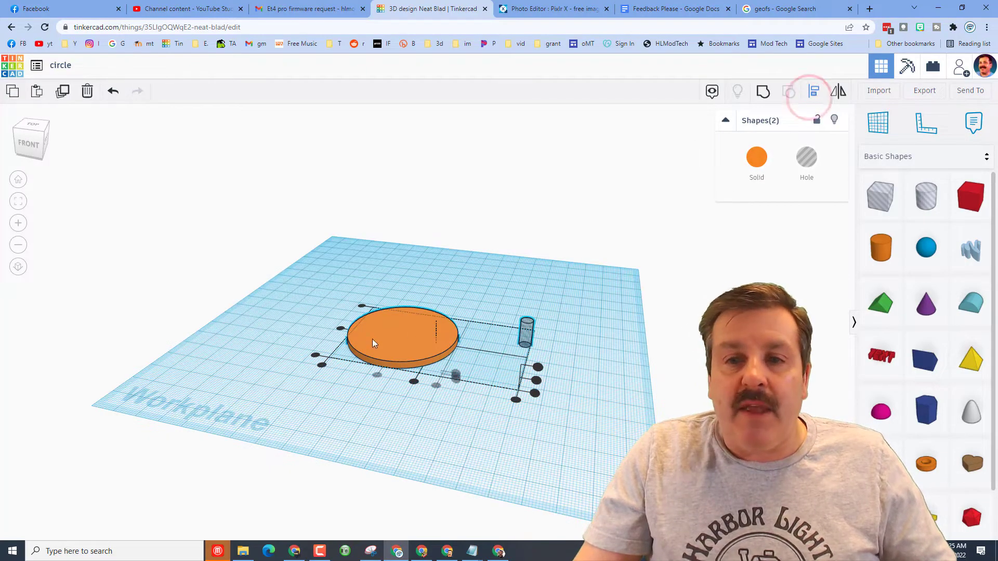
pyautogui.moveTo(527, 334); pyautogui.dragTo(411, 312)
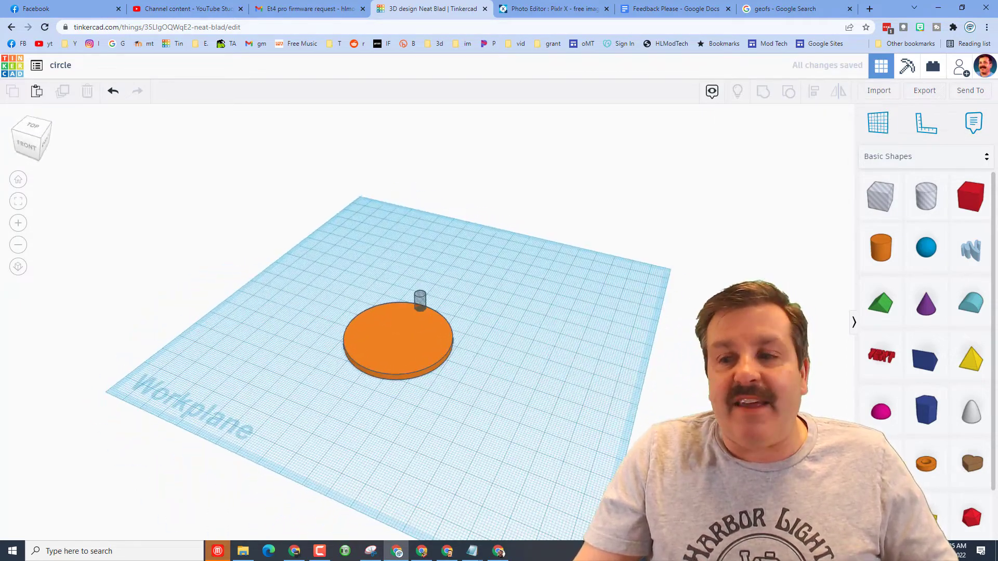
# - Set grid snapping to 5.0 mm and select the hole peg
pyautogui.click(828, 529)
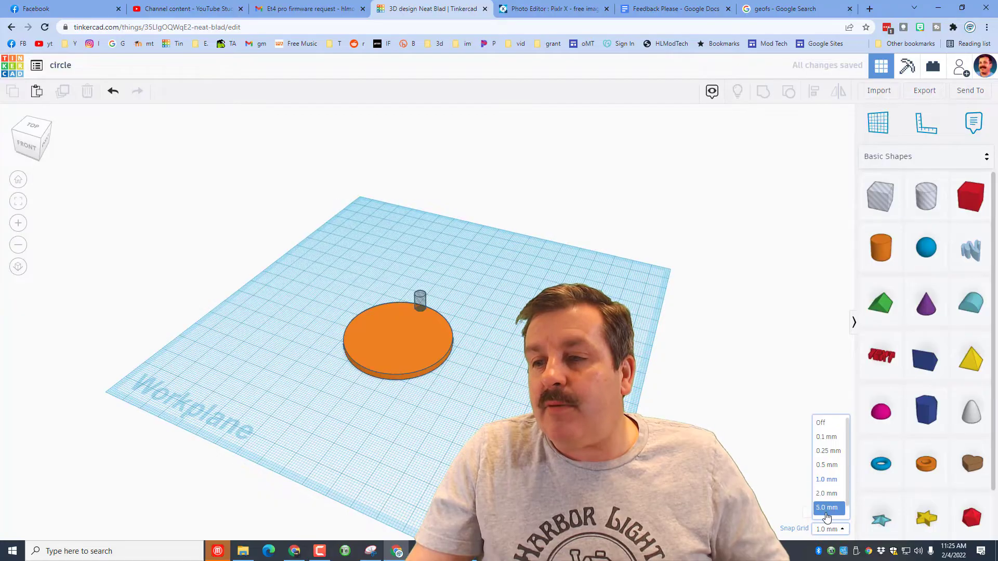
pyautogui.click(828, 507)
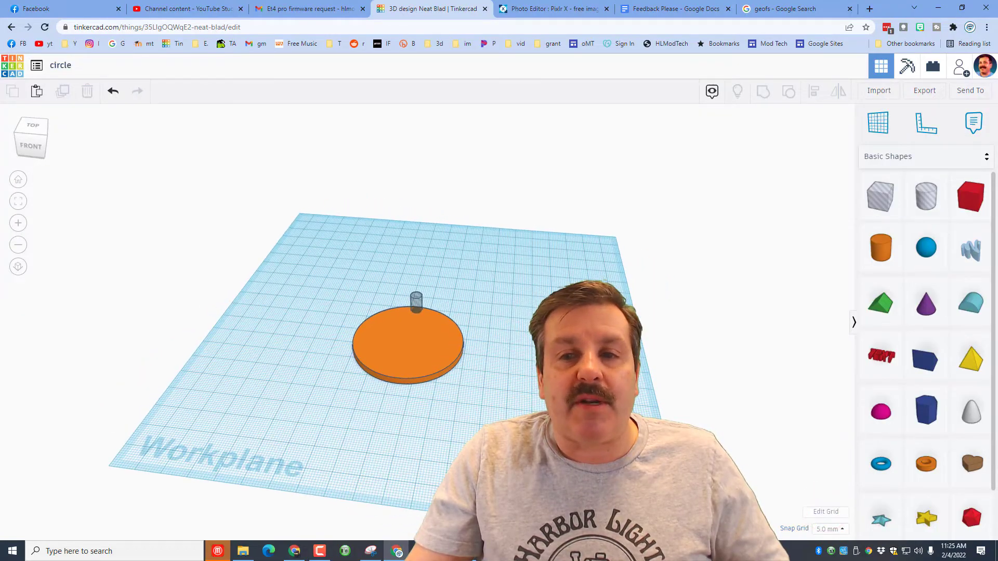
pyautogui.click(416, 299)
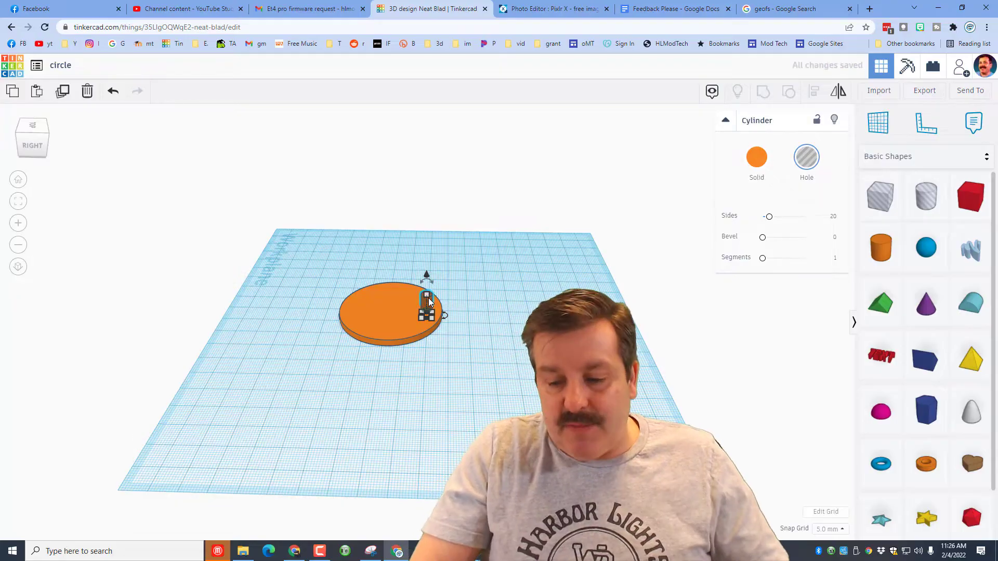
# - Copy the peg to the disc's opposite rim and select both pegs
pyautogui.moveTo(426, 306); pyautogui.dragTo(312, 299)
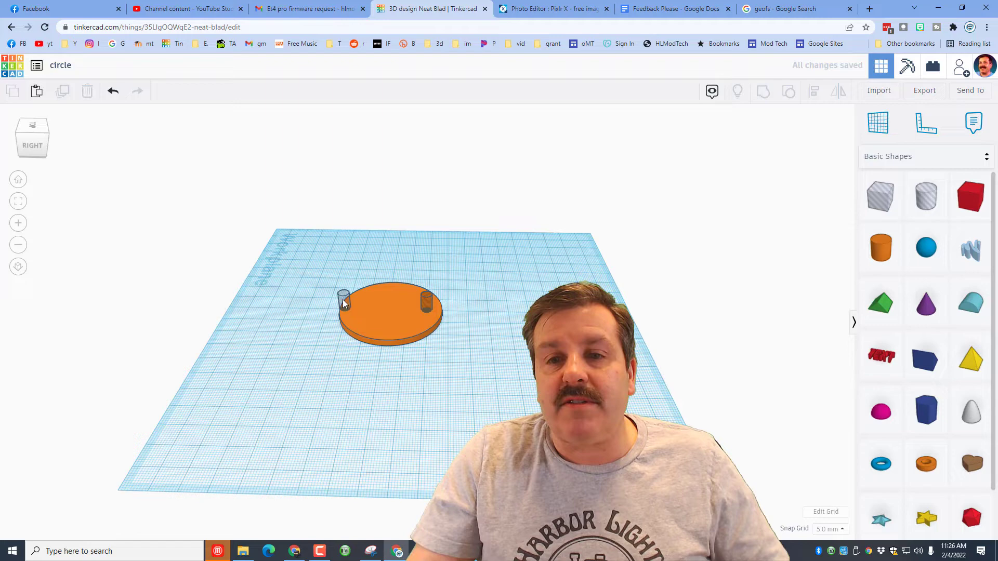
pyautogui.click(345, 298)
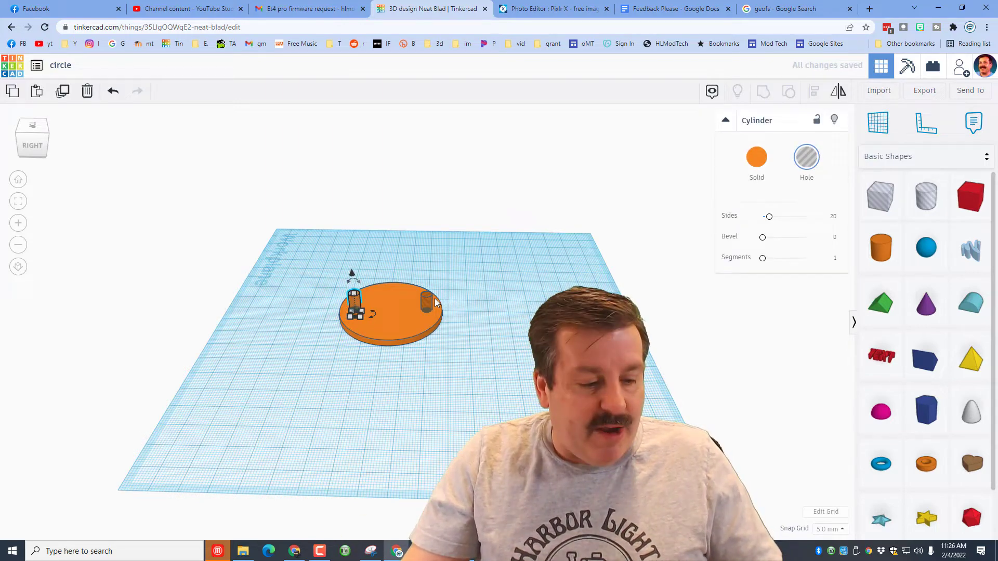
pyautogui.click(426, 302)
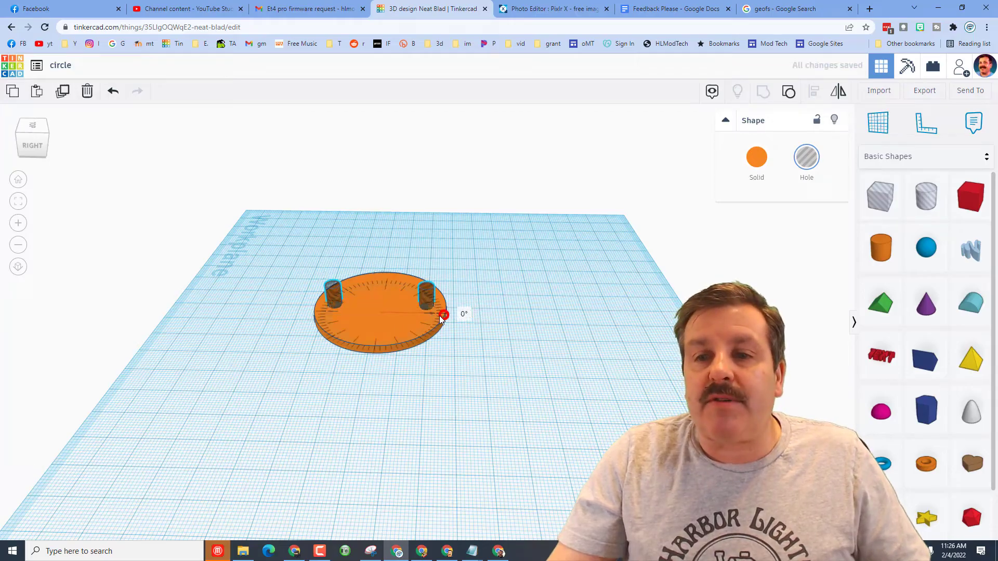
# - Rotate the copied peg pair 45° and duplicate it to fill the ring
pyautogui.moveTo(443, 315); pyautogui.dragTo(398, 328)
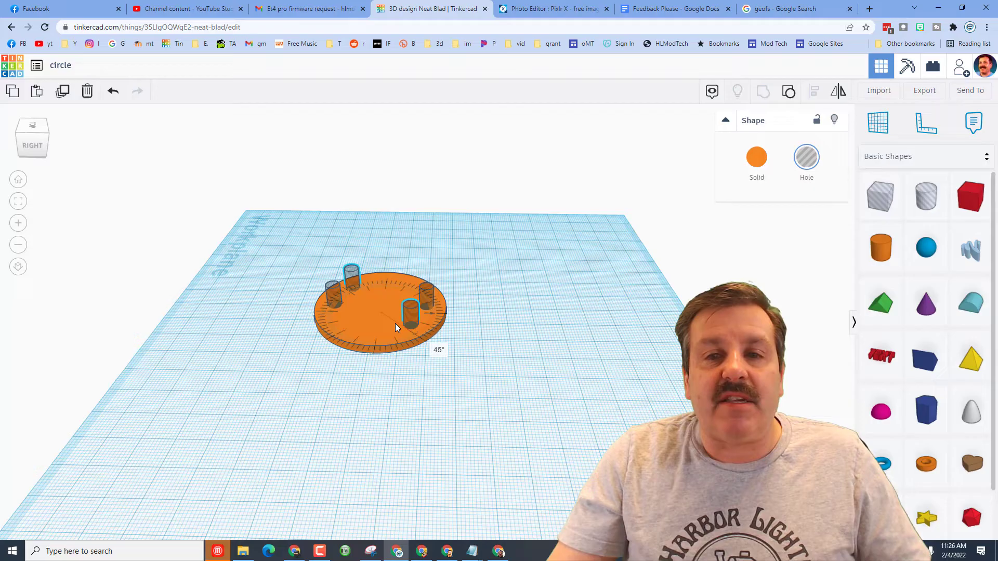
pyautogui.click(379, 312)
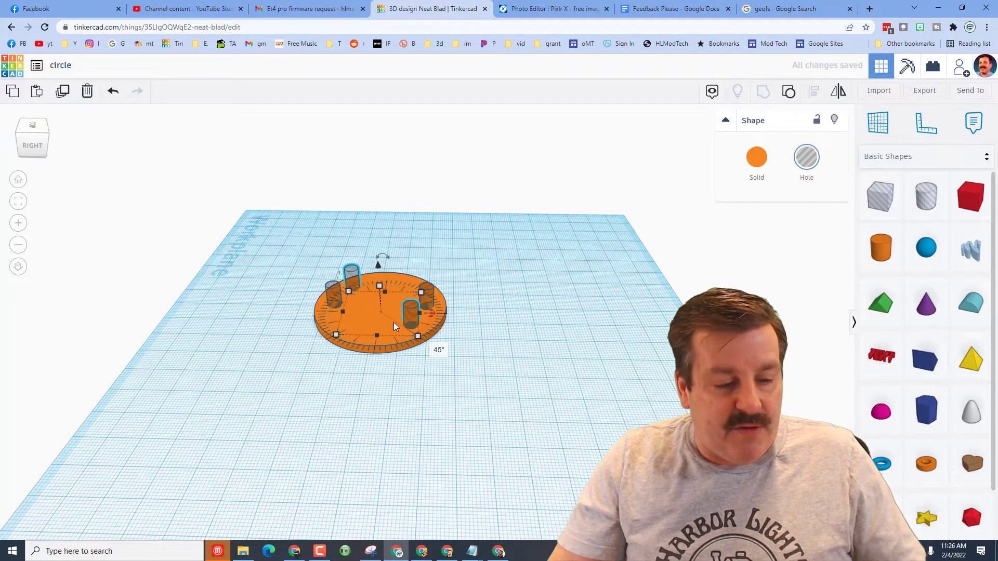
pyautogui.press('ctrl+d')
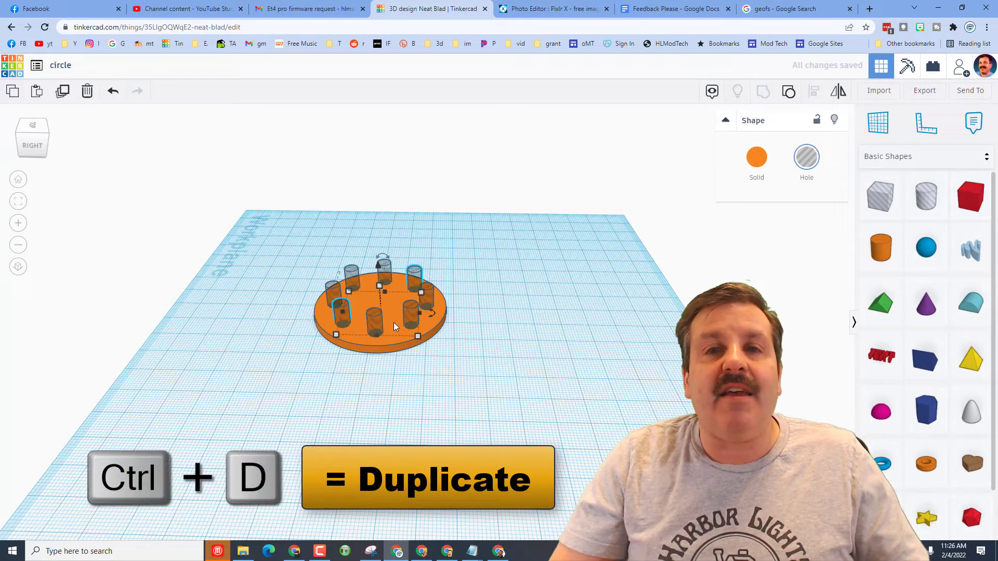
pyautogui.moveTo(547, 292)
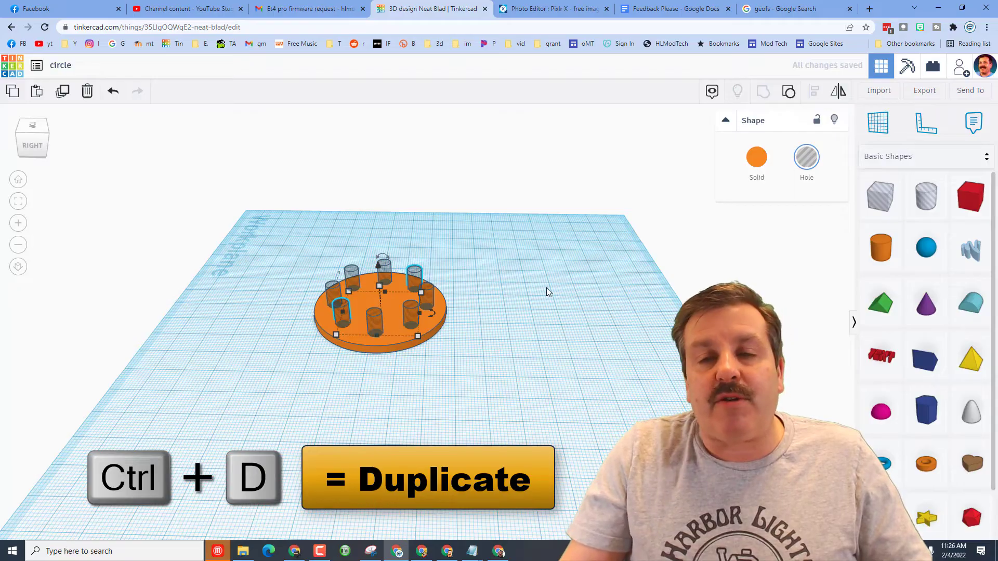